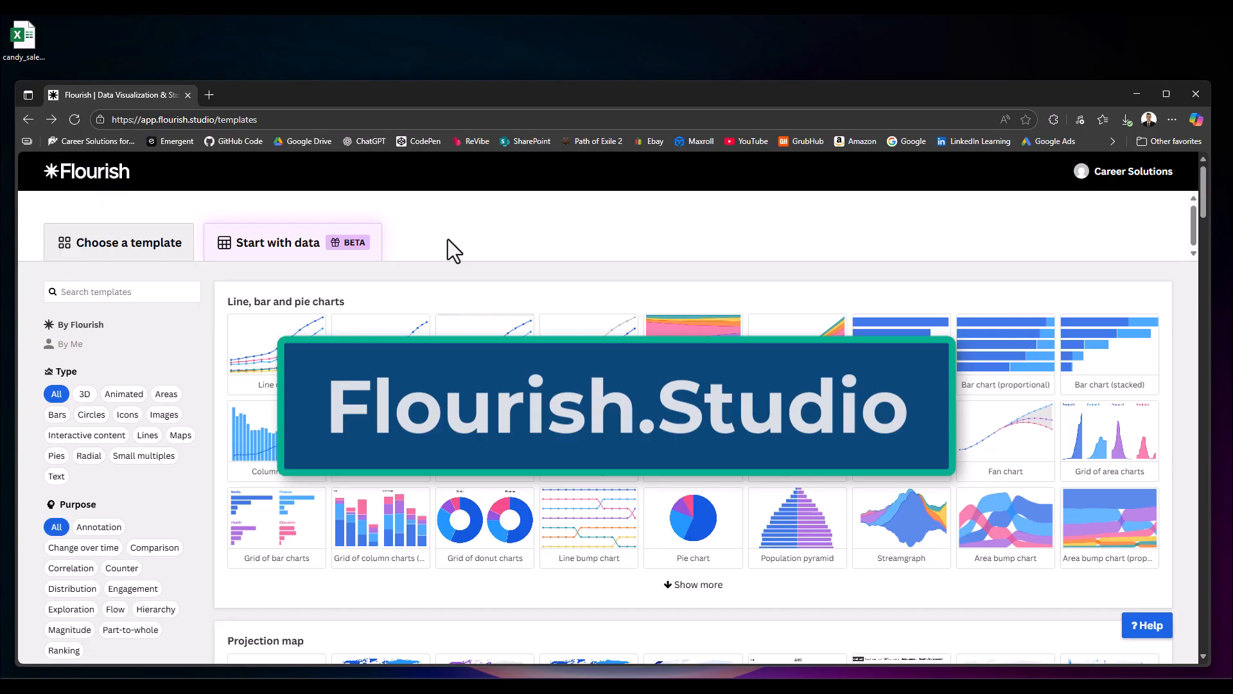
- Upload candy_sales_2025.xlsx via Start with data and browse the recommended chart gallery
{"action": "left_click", "coordinate": [292, 243]}
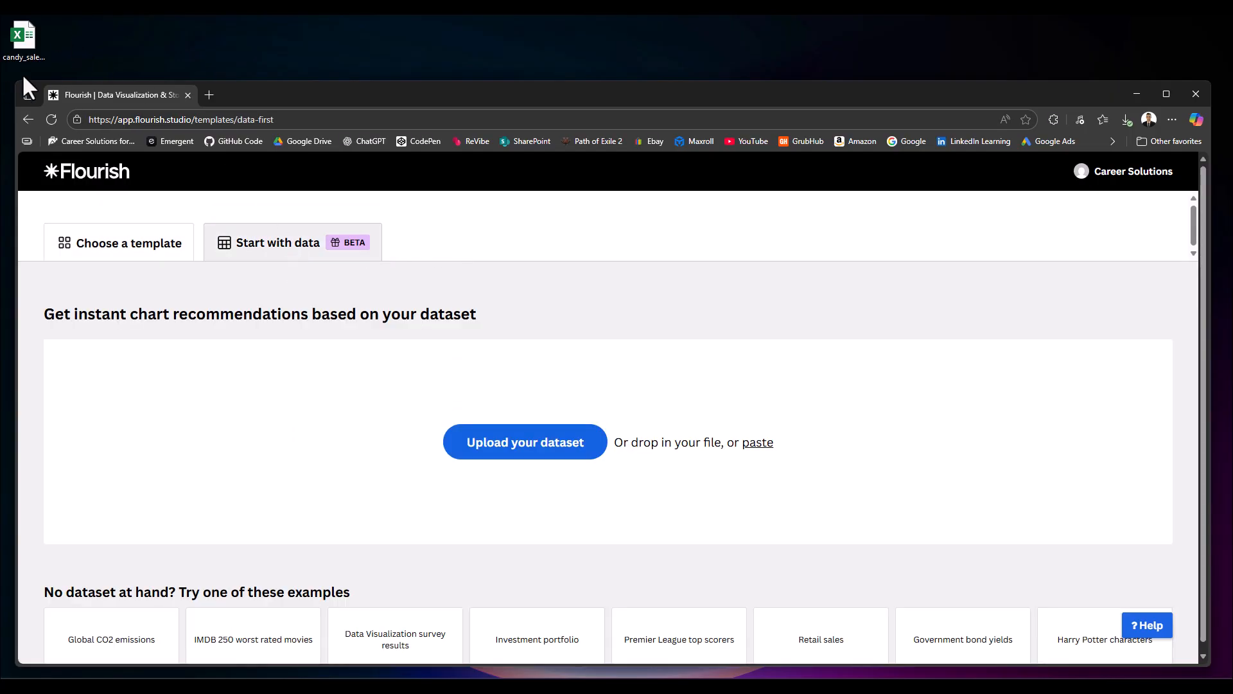
{"action": "left_click", "coordinate": [524, 440]}
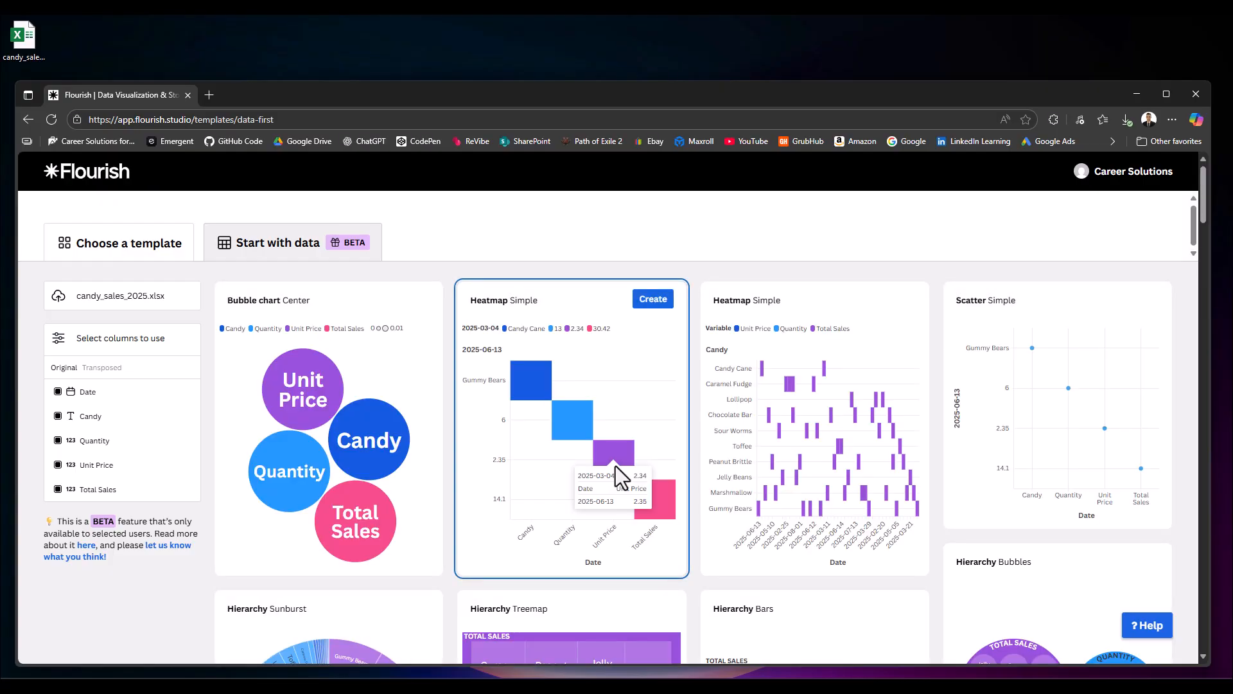
{"action": "scroll", "scroll_direction": "down", "scroll_amount": 3}
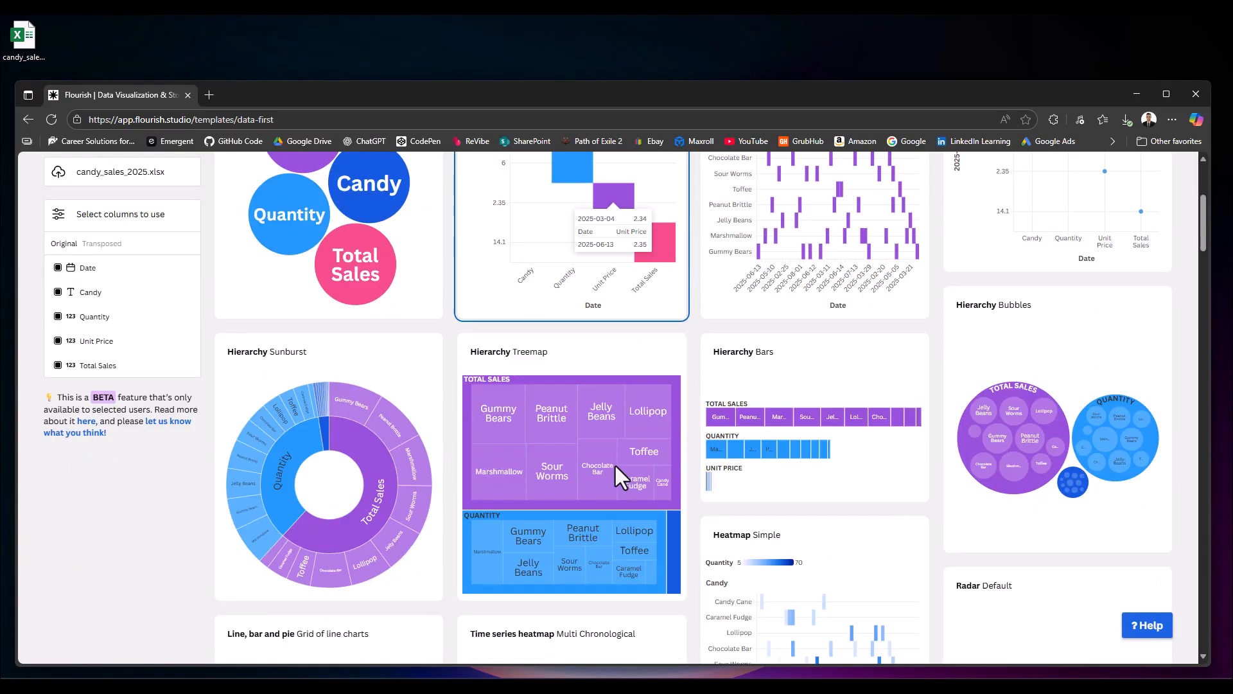
{"action": "scroll", "scroll_direction": "down", "scroll_amount": 3}
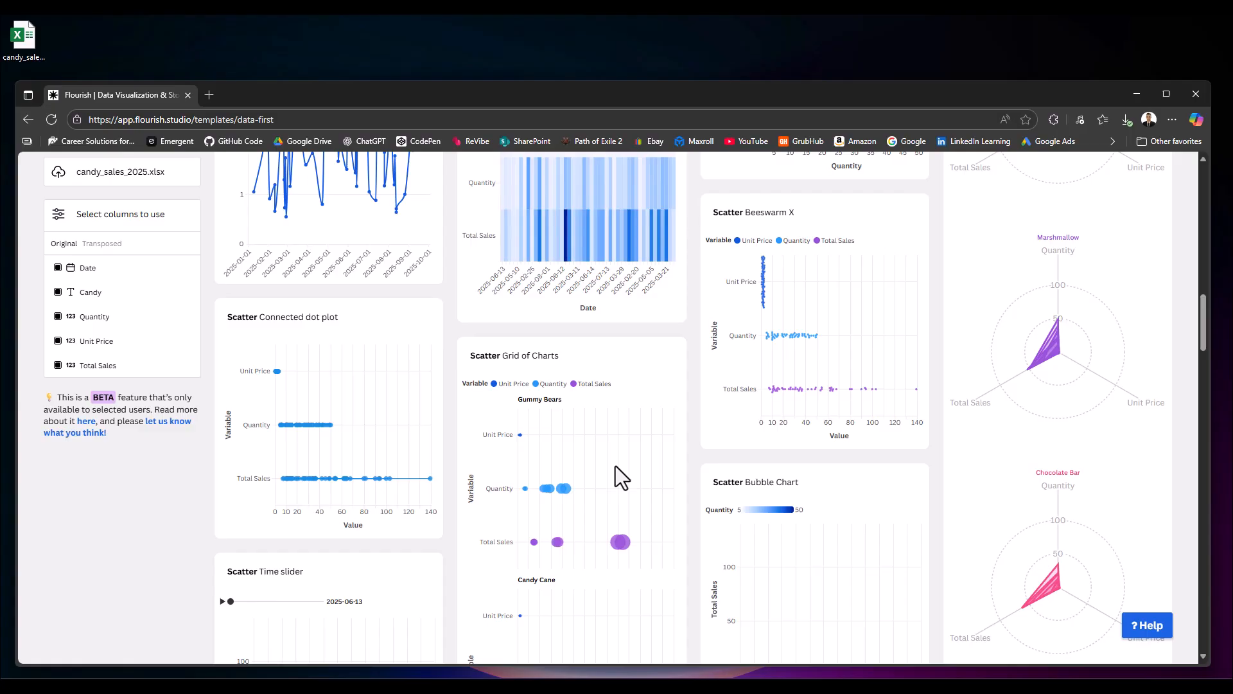
- Create a new visualization from the Line chart template with its sample population data sheet
{"action": "left_click", "coordinate": [127, 242]}
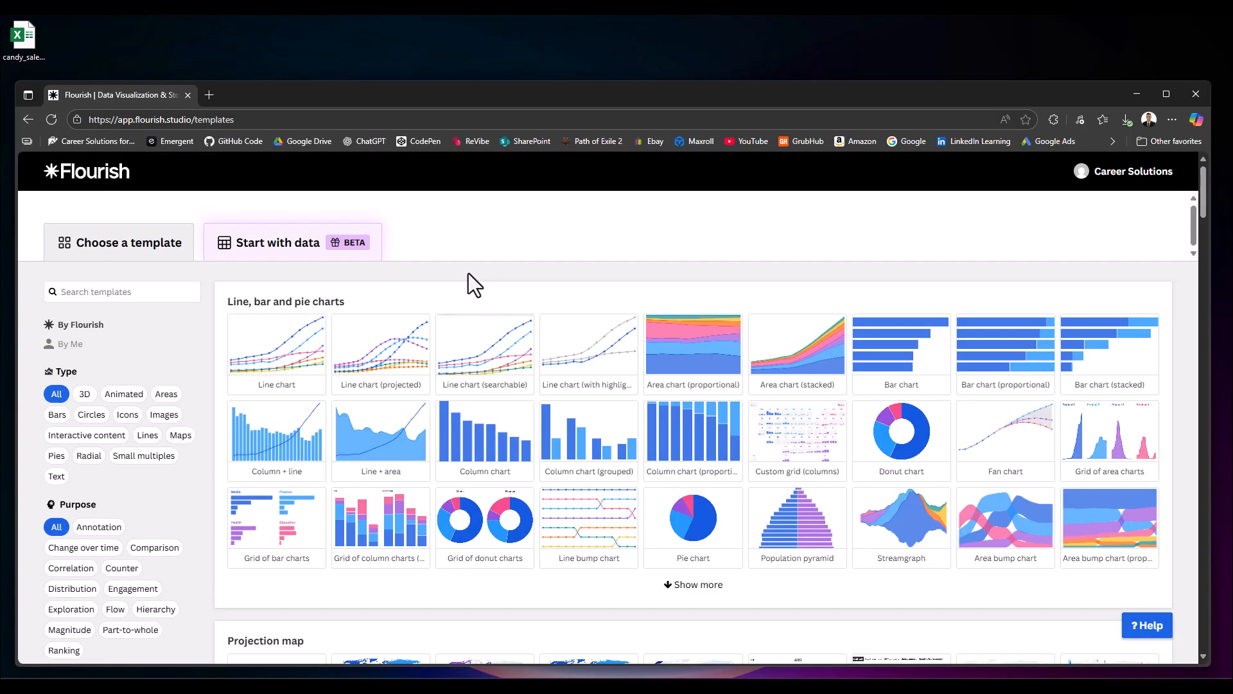
{"action": "mouse_move", "coordinate": [299, 385]}
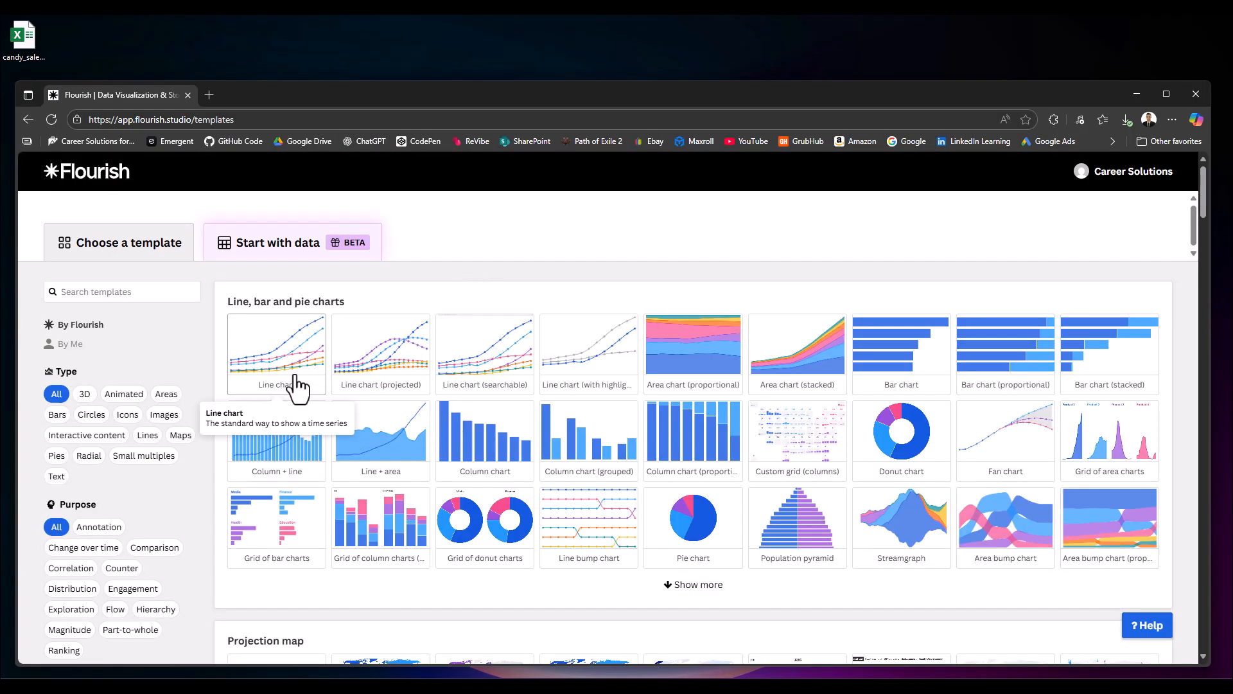
{"action": "left_click", "coordinate": [277, 354]}
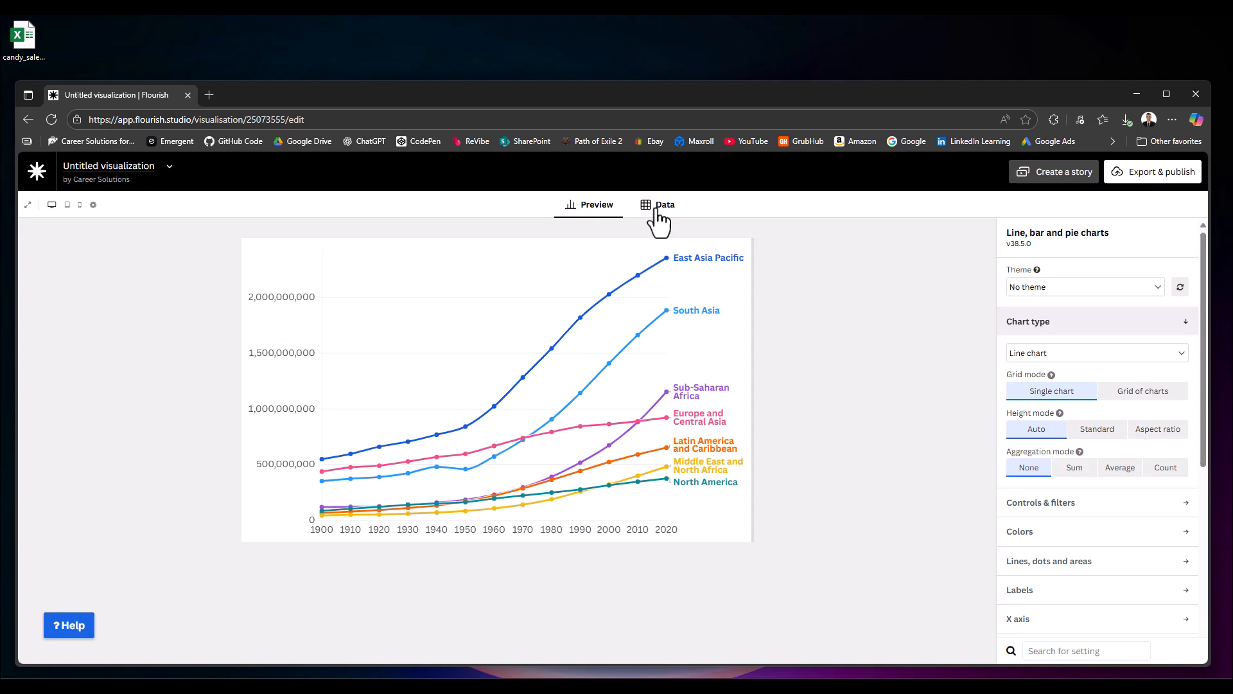
{"action": "left_click", "coordinate": [658, 204]}
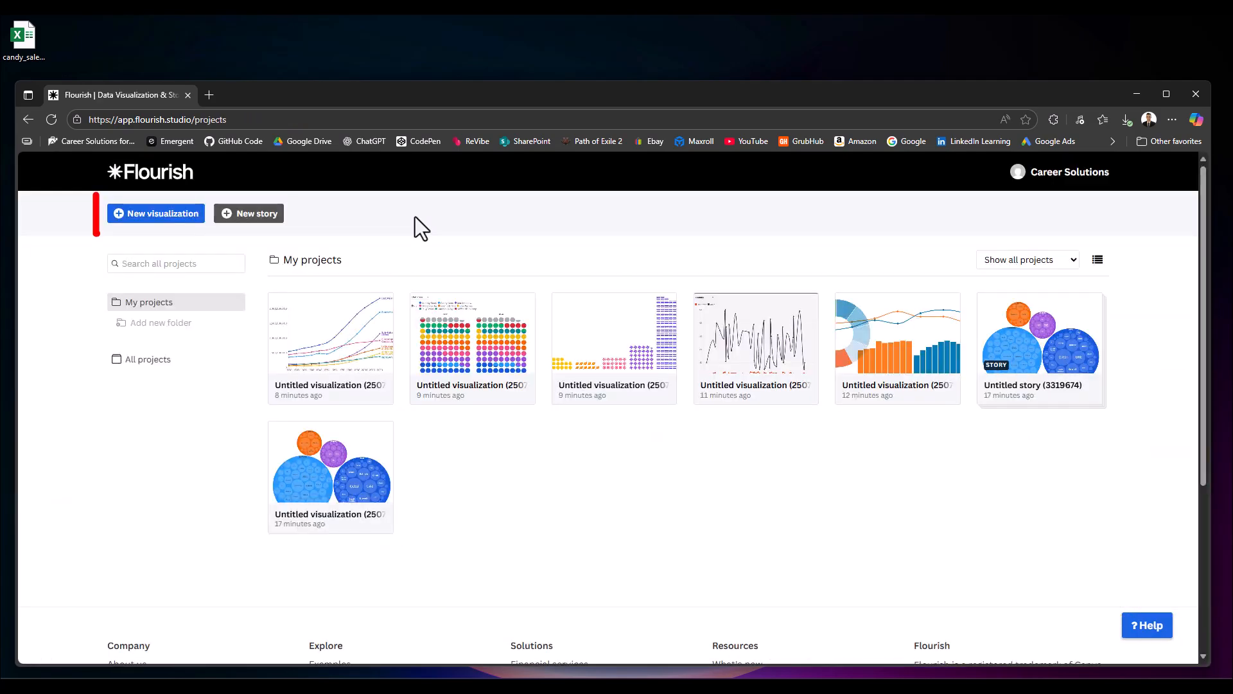
{"action": "mouse_move", "coordinate": [155, 213]}
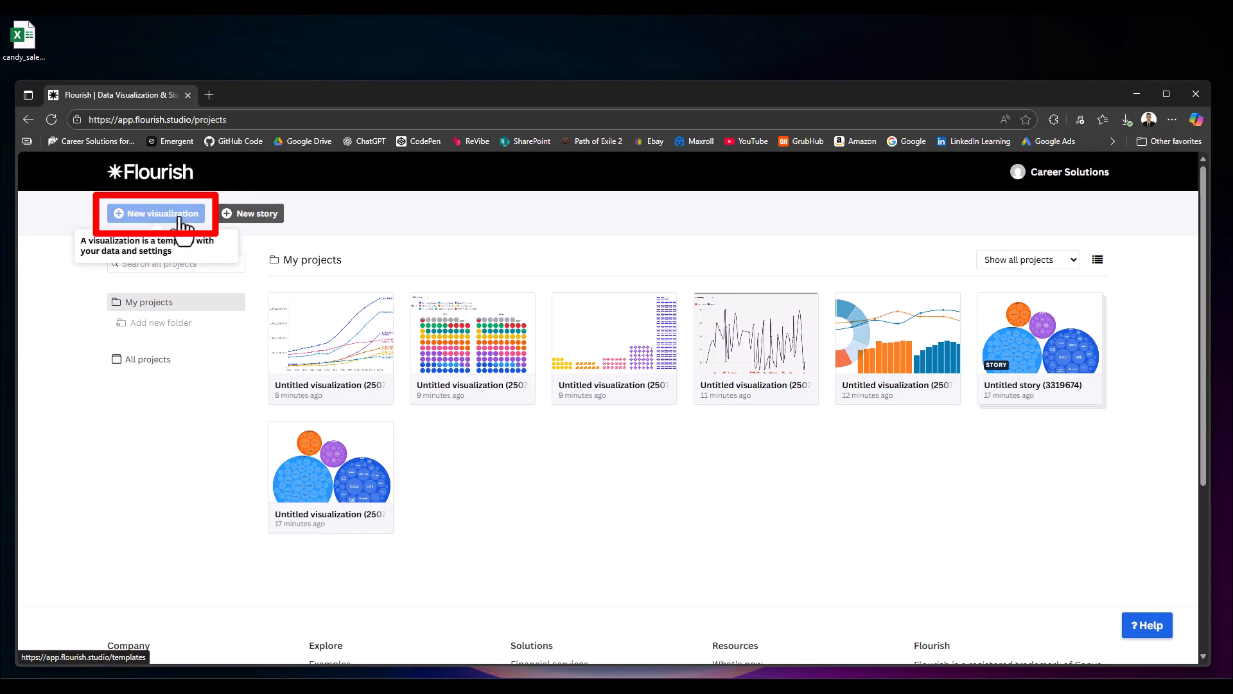
{"action": "left_click", "coordinate": [156, 214]}
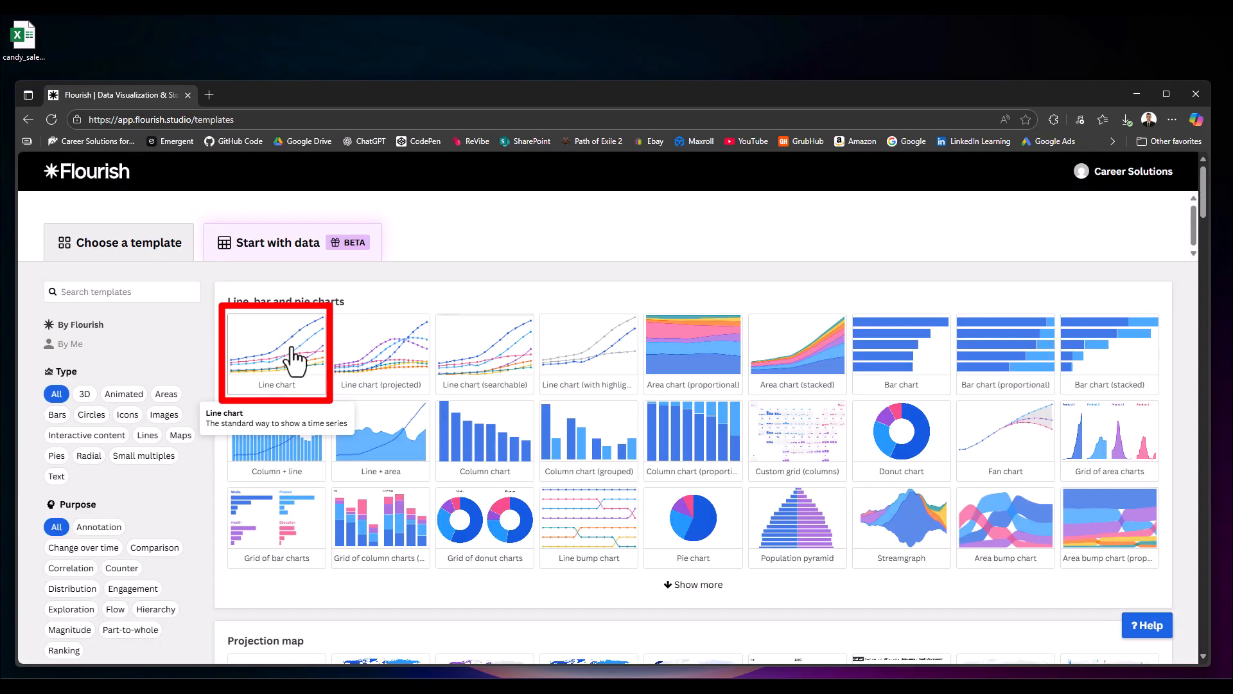
{"action": "left_click", "coordinate": [276, 350]}
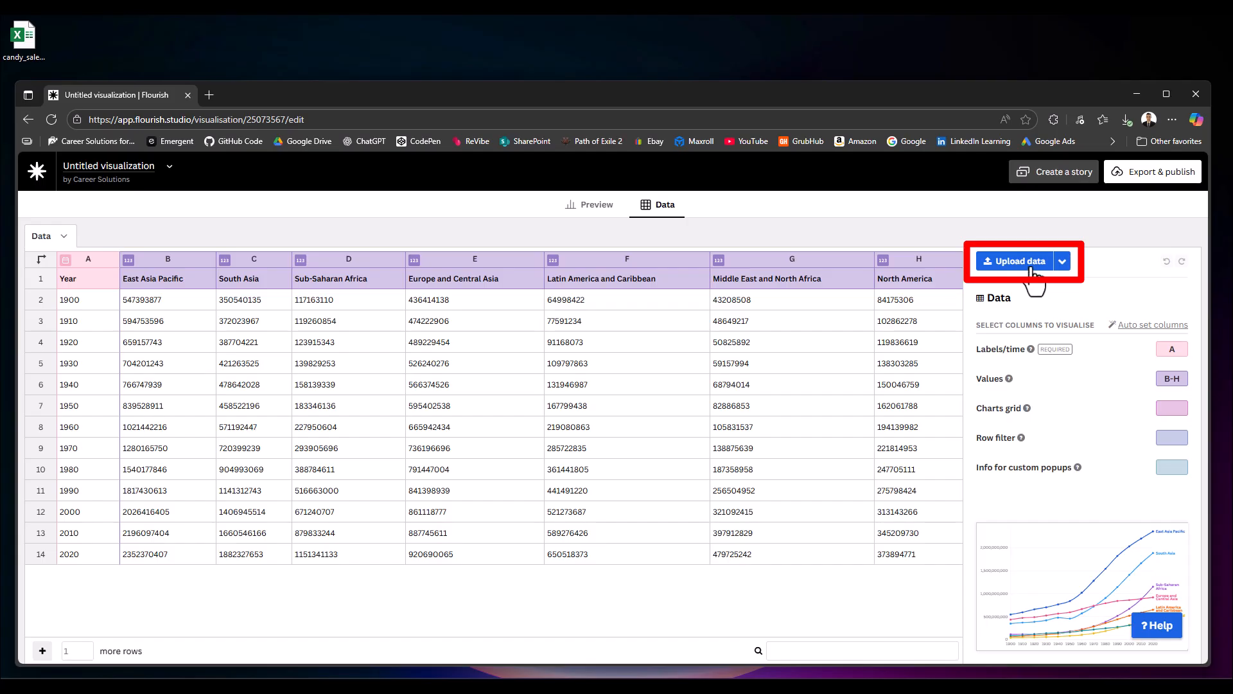
{"action": "mouse_move", "coordinate": [780, 370]}
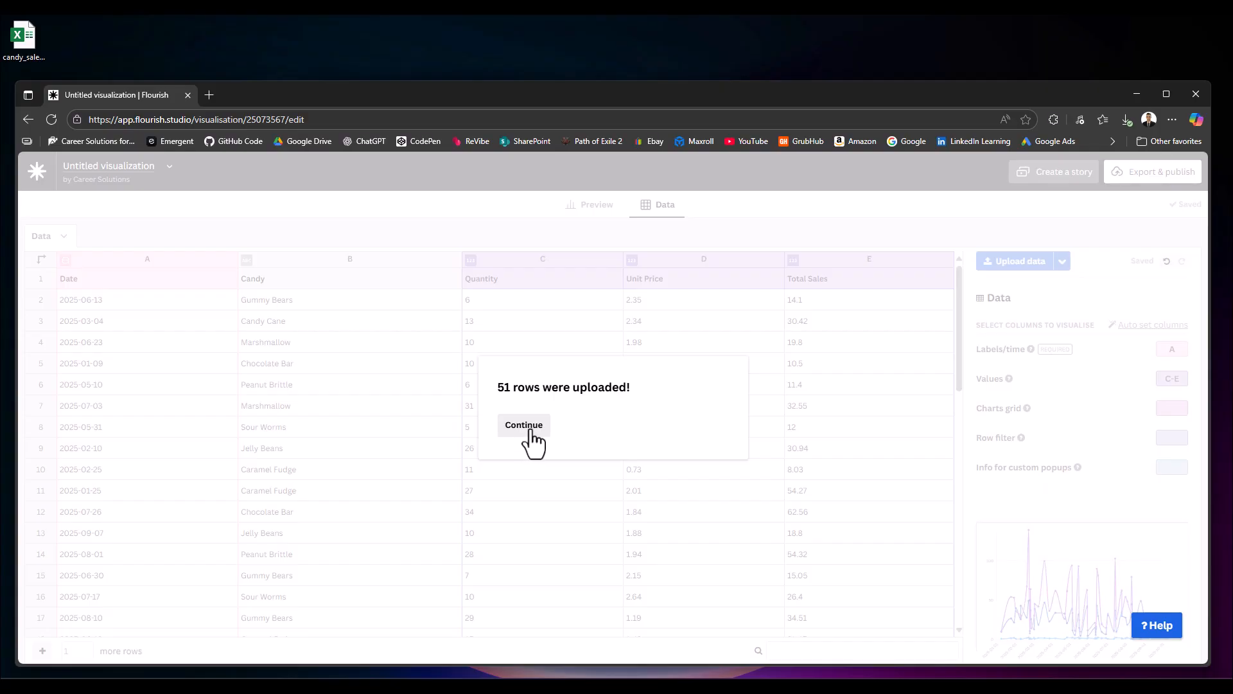
- Accept the 51 candy sales rows and preview them plotted as Total Sales, Quantity and Unit Price lines
{"action": "left_click", "coordinate": [523, 425]}
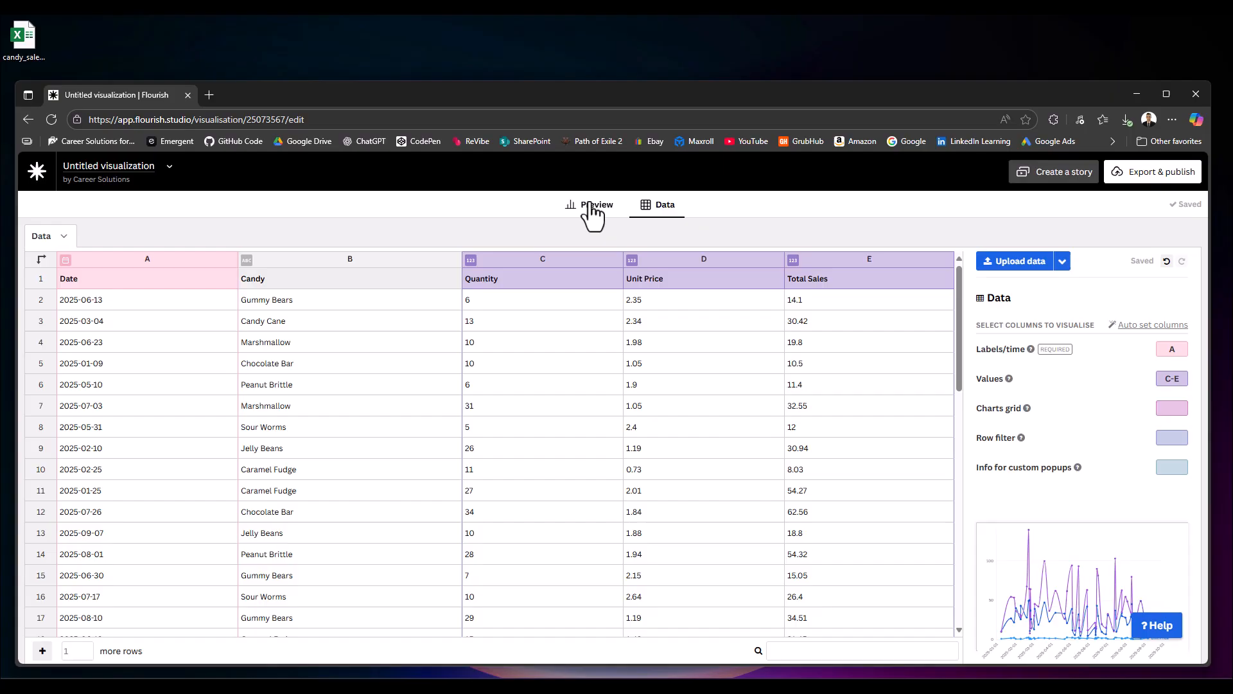
{"action": "left_click", "coordinate": [595, 204]}
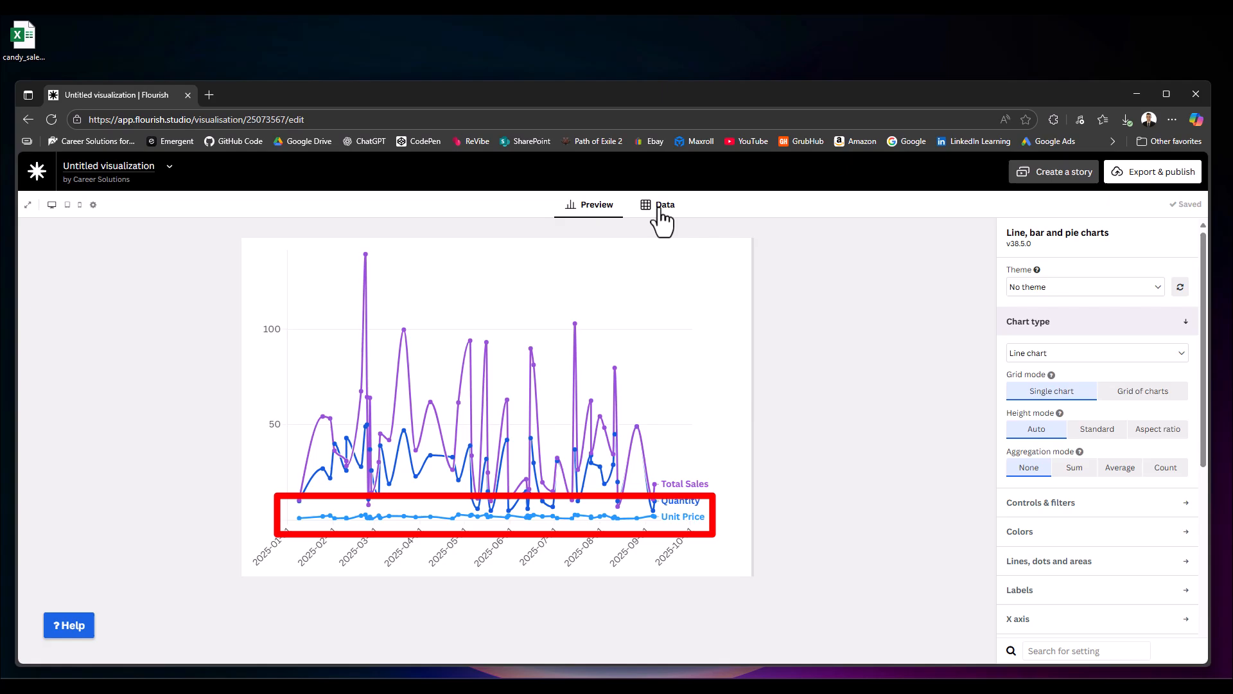
- Return to the data sheet to remove the Unit Price column
{"action": "left_click", "coordinate": [665, 204]}
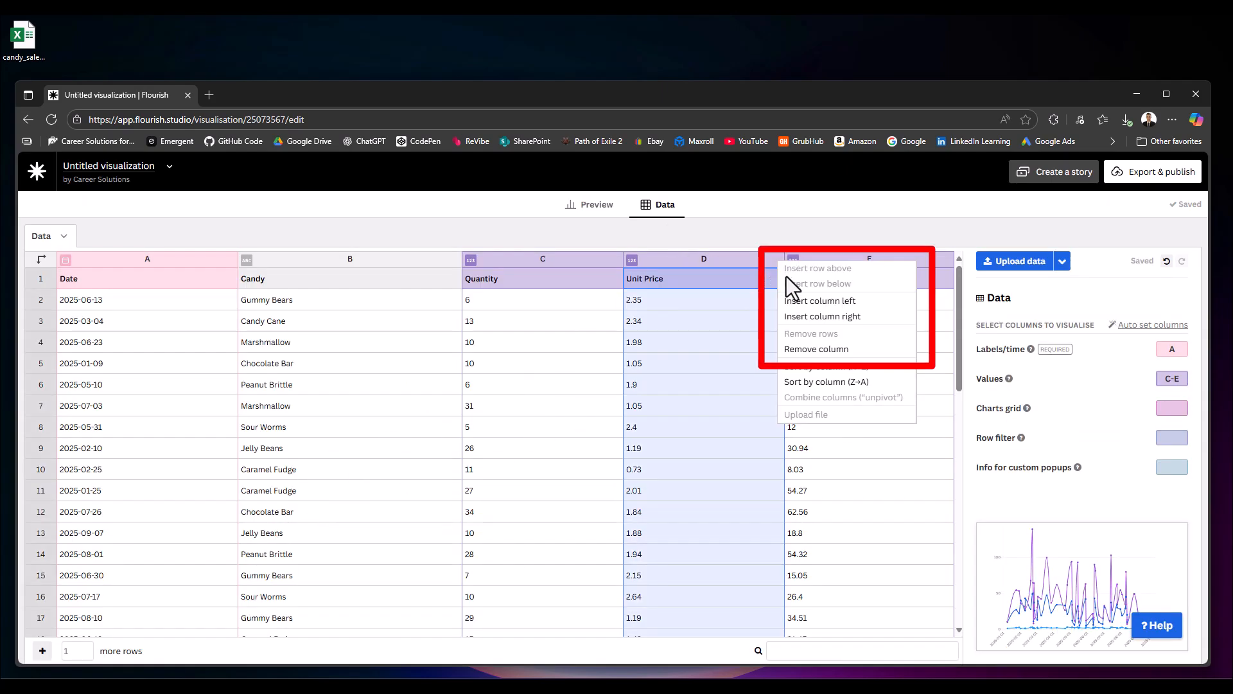
{"action": "mouse_move", "coordinate": [819, 348]}
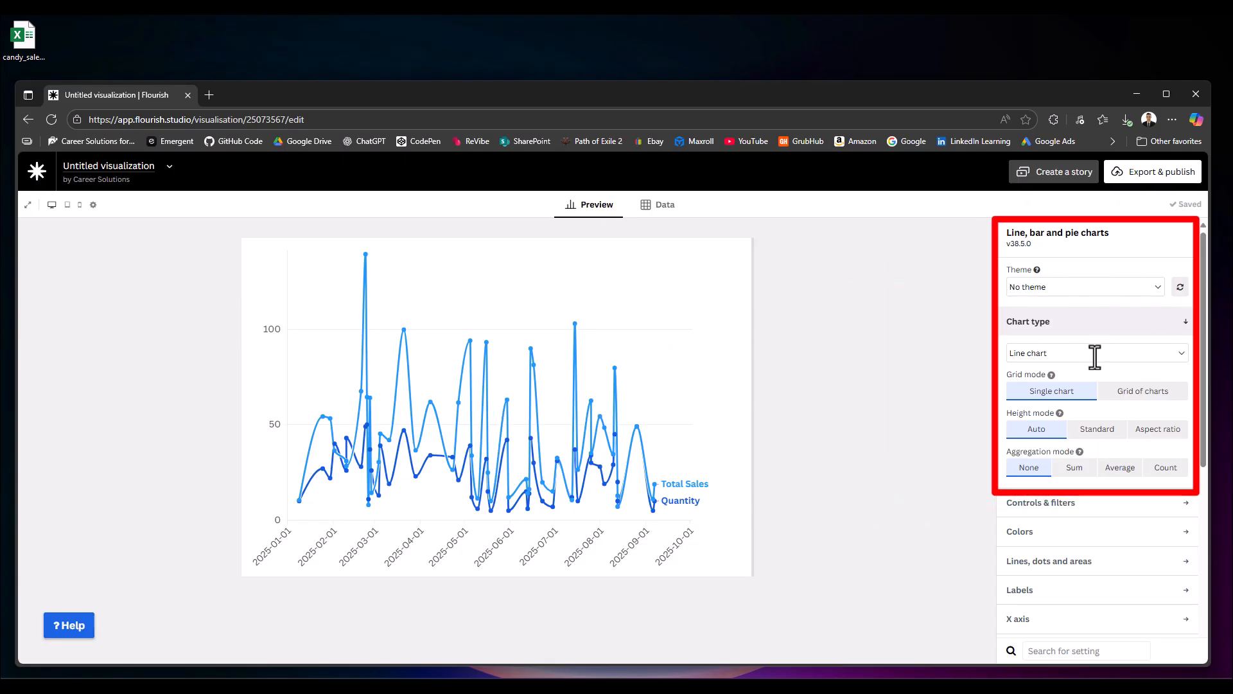
- Switch to Area chart (stacked) and recolour it with the Flourish Purples palette
{"action": "left_click", "coordinate": [1093, 352]}
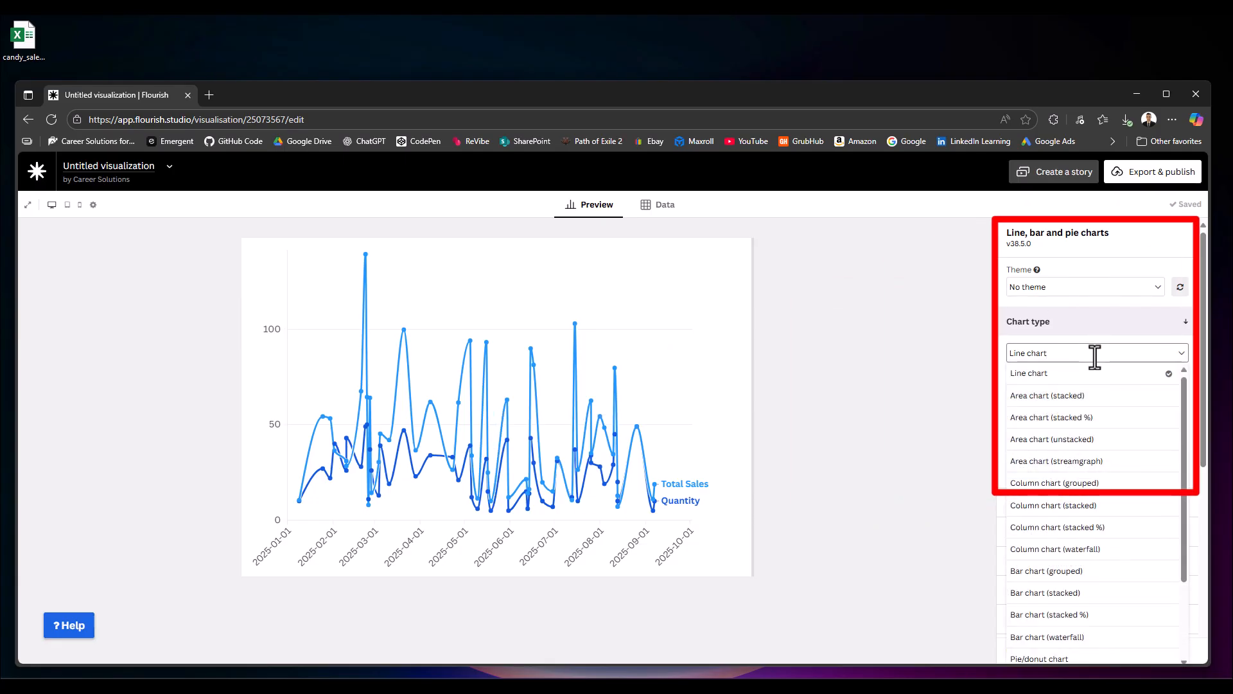
{"action": "mouse_move", "coordinate": [1097, 398]}
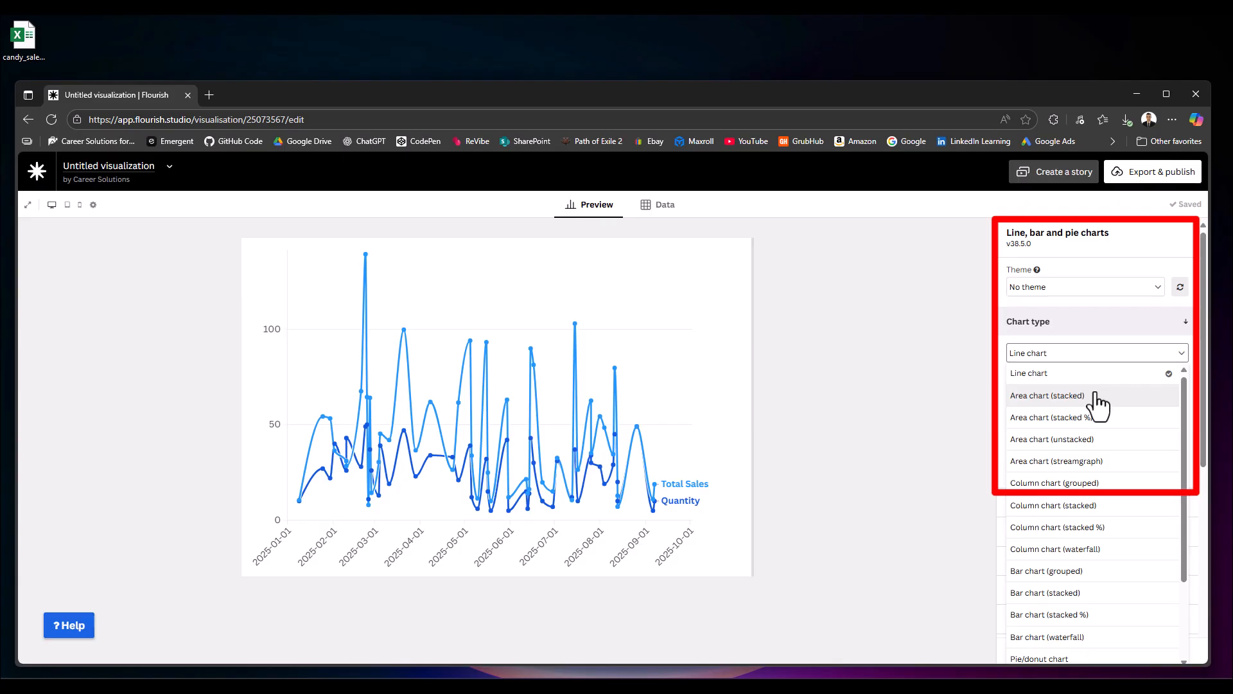
{"action": "left_click", "coordinate": [1047, 394]}
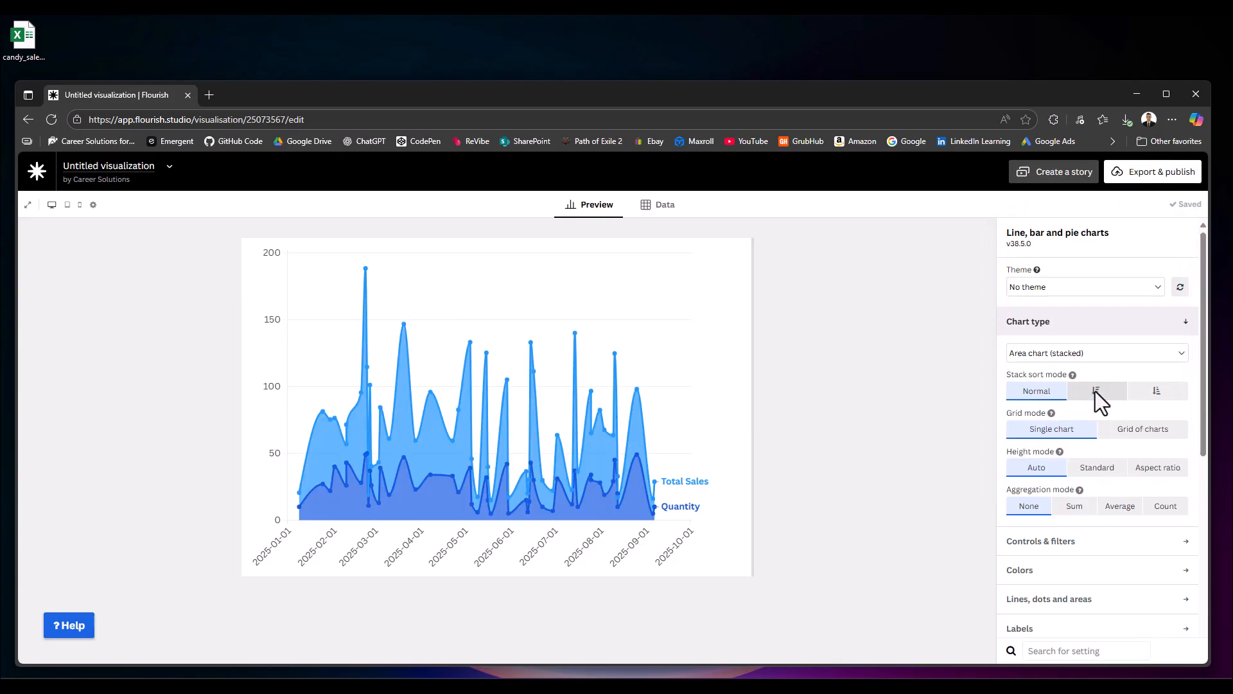
{"action": "scroll", "scroll_direction": "down", "scroll_amount": 3}
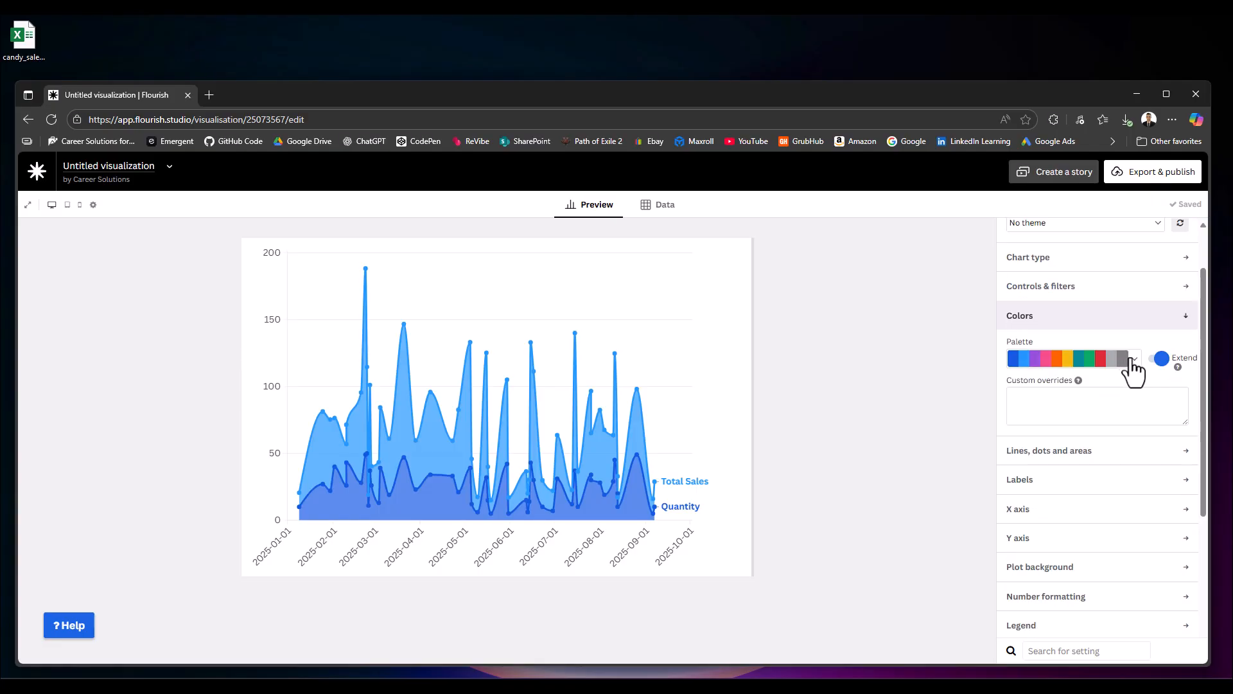
{"action": "left_click", "coordinate": [1133, 359]}
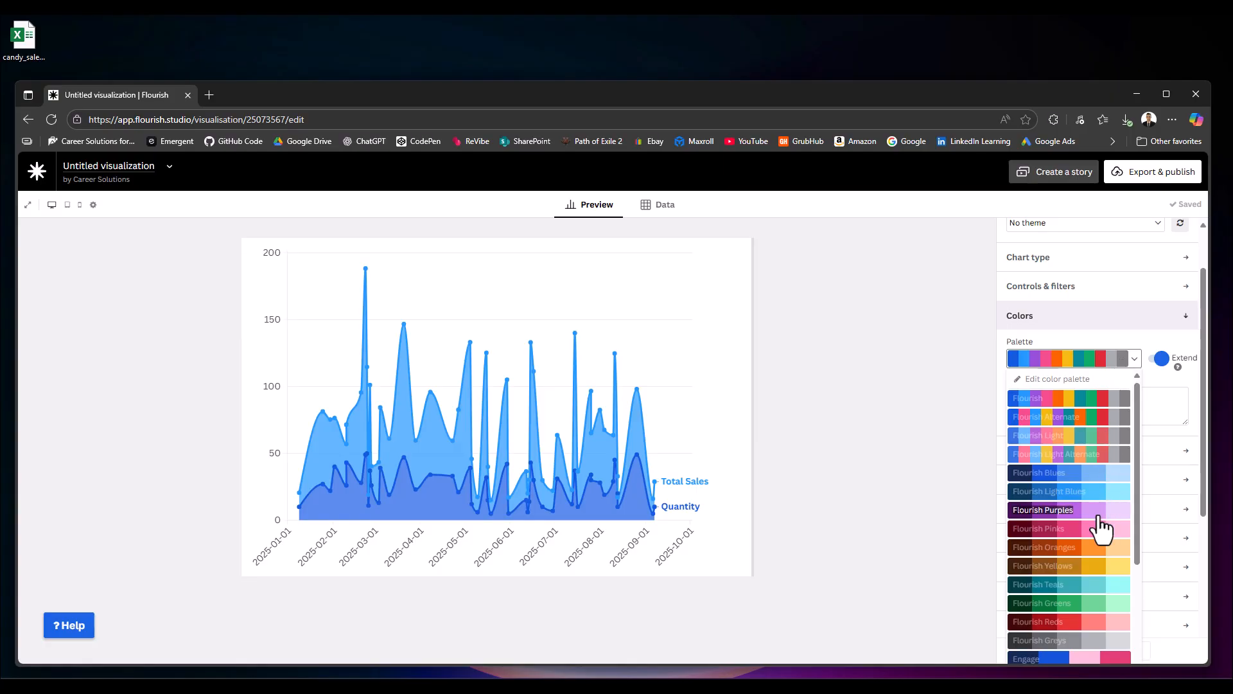
{"action": "left_click", "coordinate": [1043, 510]}
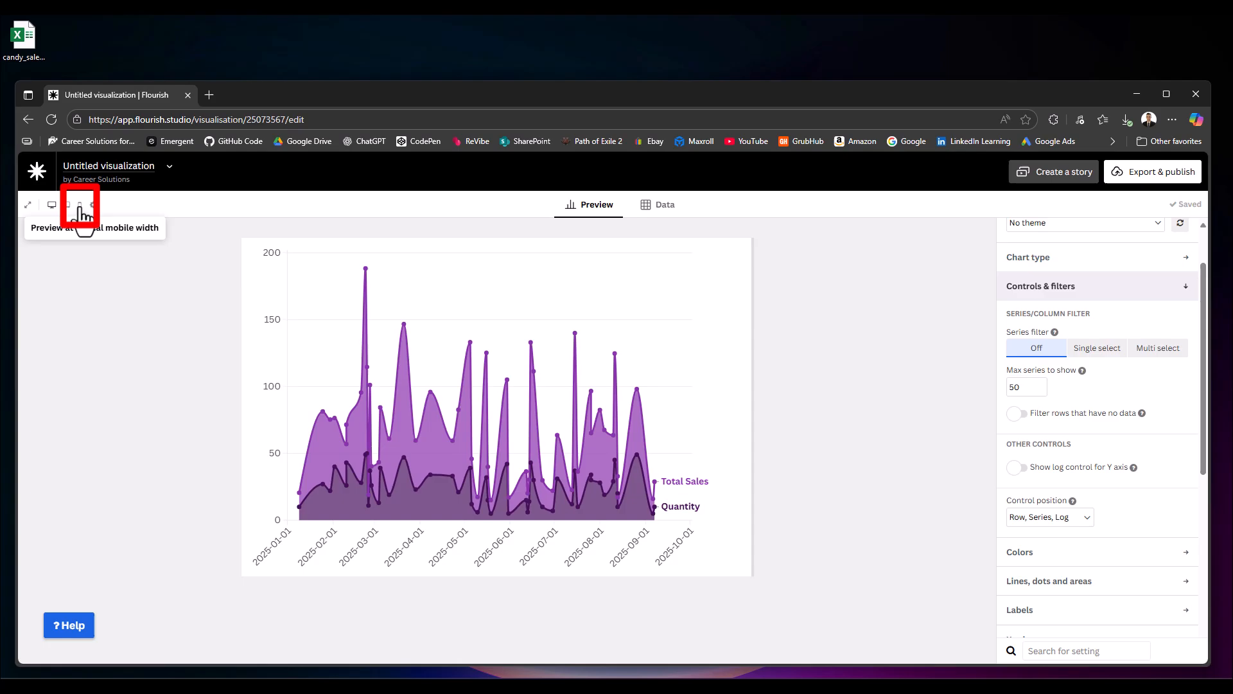
- Preview the purple area chart at mobile width and review the Export & publish options
{"action": "left_click", "coordinate": [80, 204]}
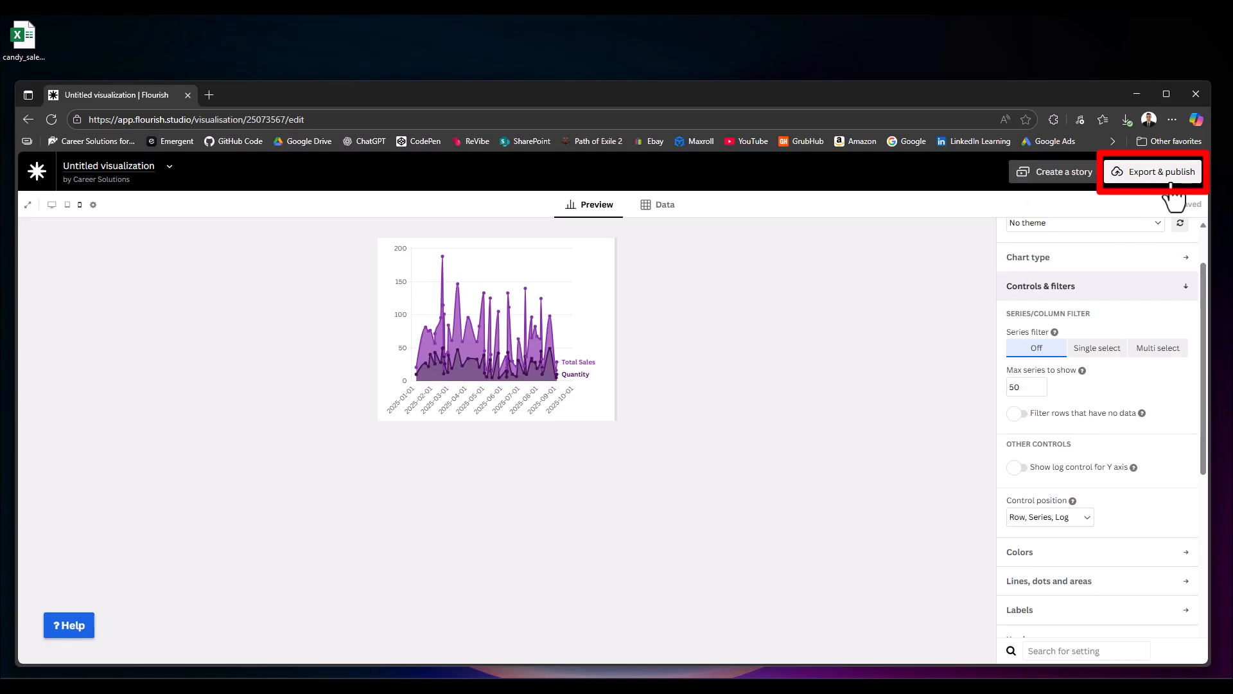
{"action": "left_click", "coordinate": [1158, 170]}
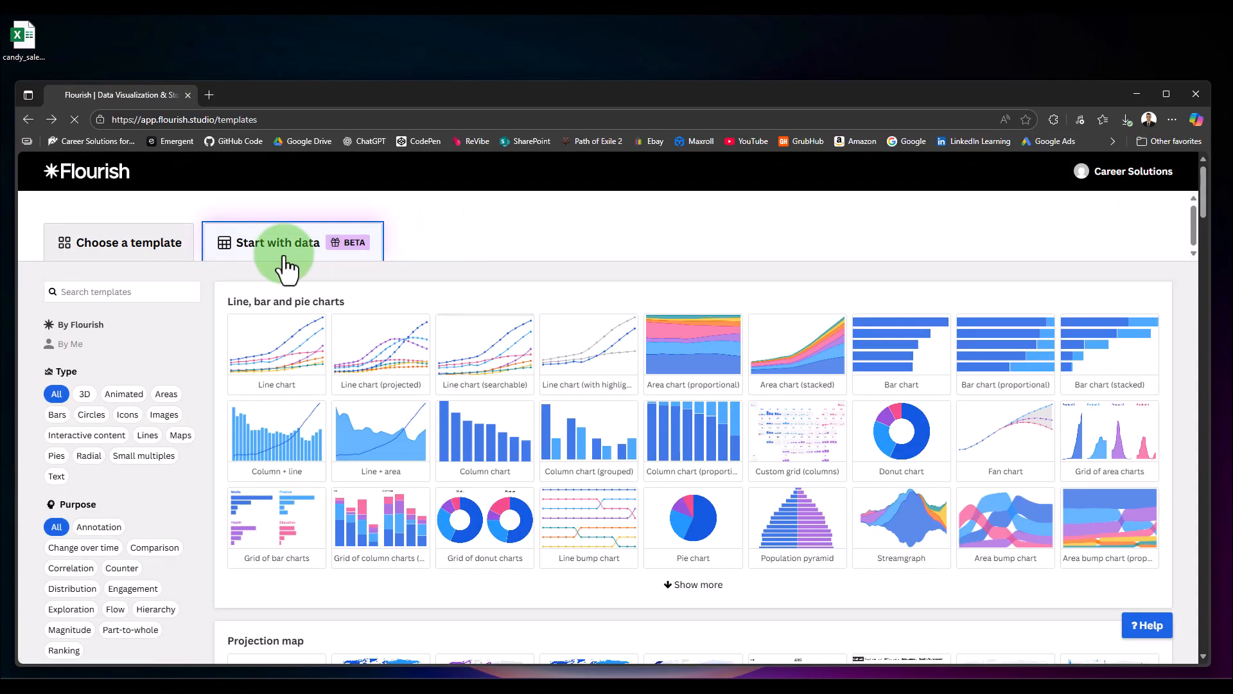
- Upload the candy sales file without Unit Price and create the Survey chart grouped by candy
{"action": "left_click", "coordinate": [291, 242]}
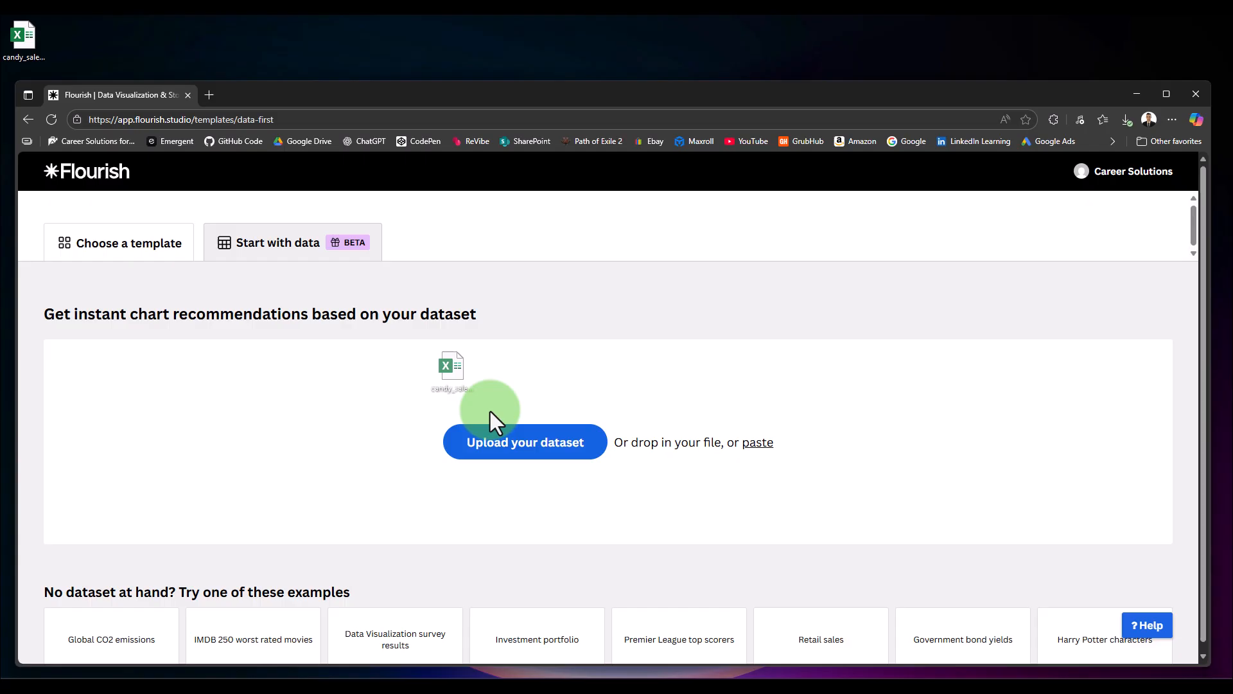
{"action": "left_click", "coordinate": [524, 440]}
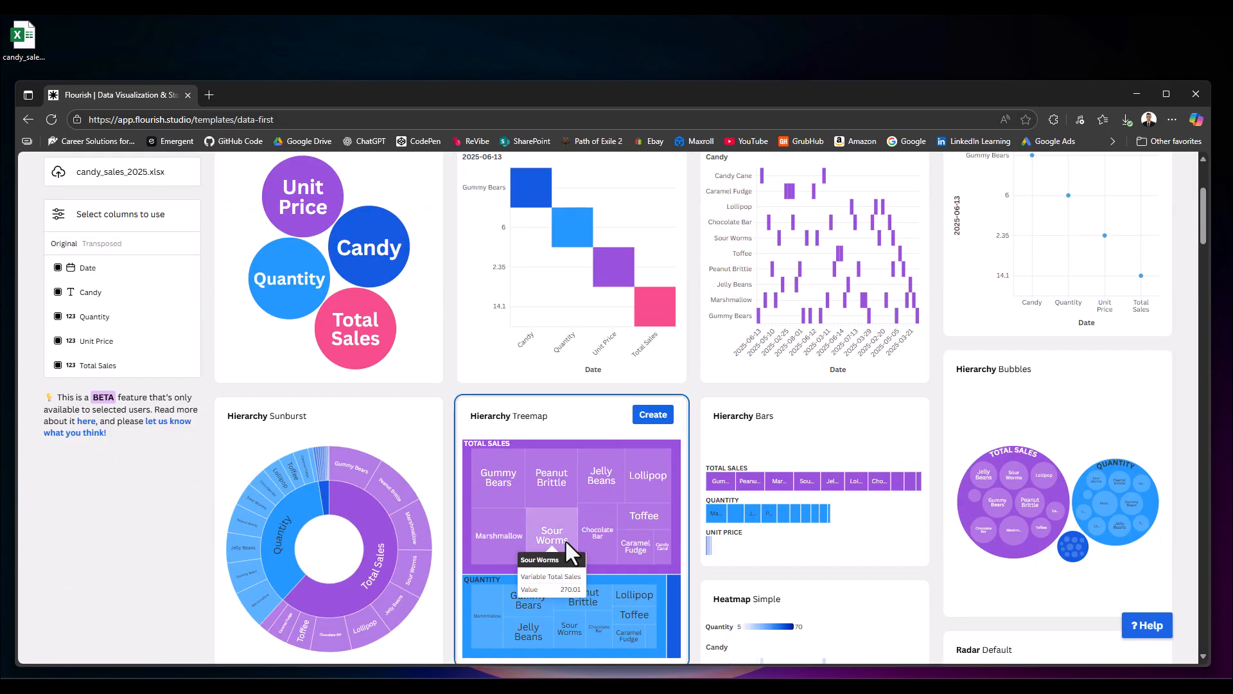
{"action": "scroll", "scroll_direction": "down", "scroll_amount": 3}
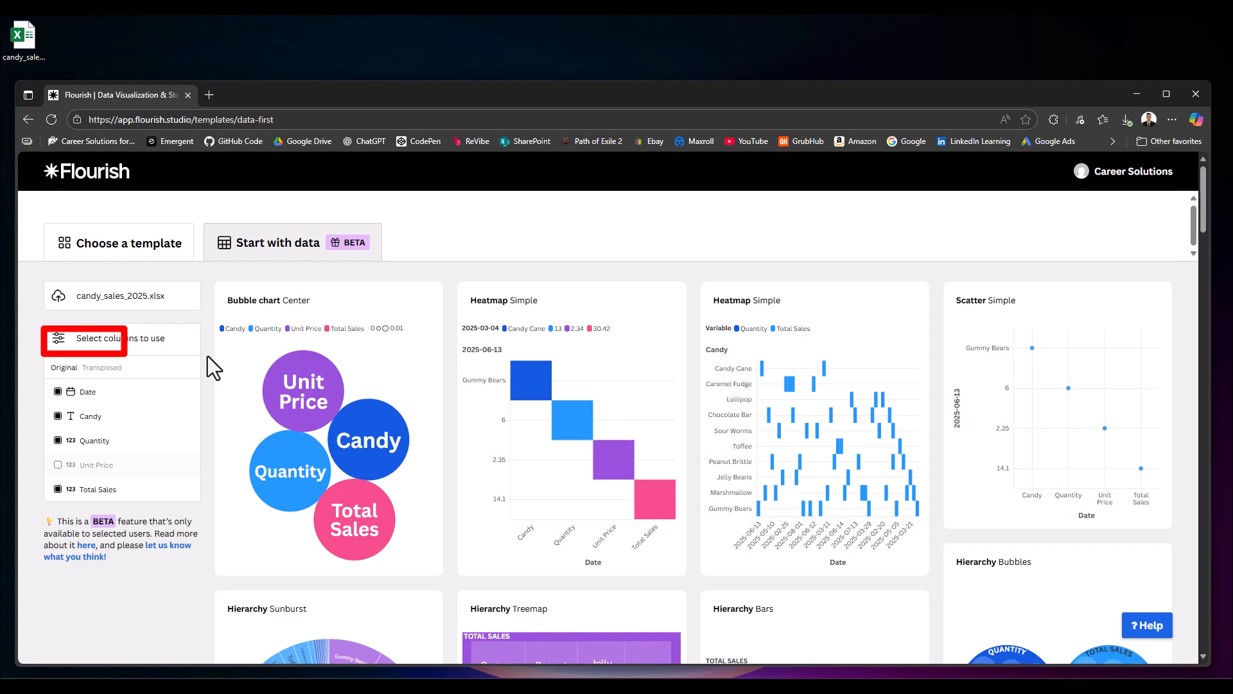
{"action": "scroll", "scroll_direction": "down", "scroll_amount": 3}
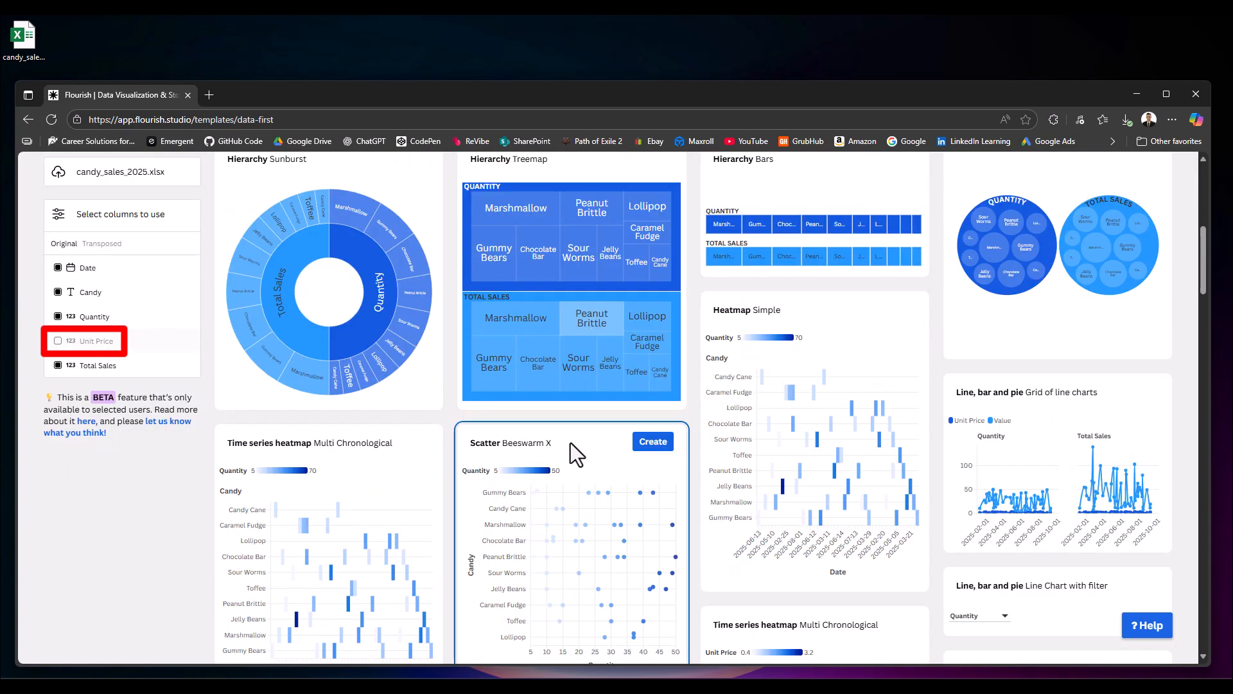
{"action": "scroll", "scroll_direction": "down", "scroll_amount": 3}
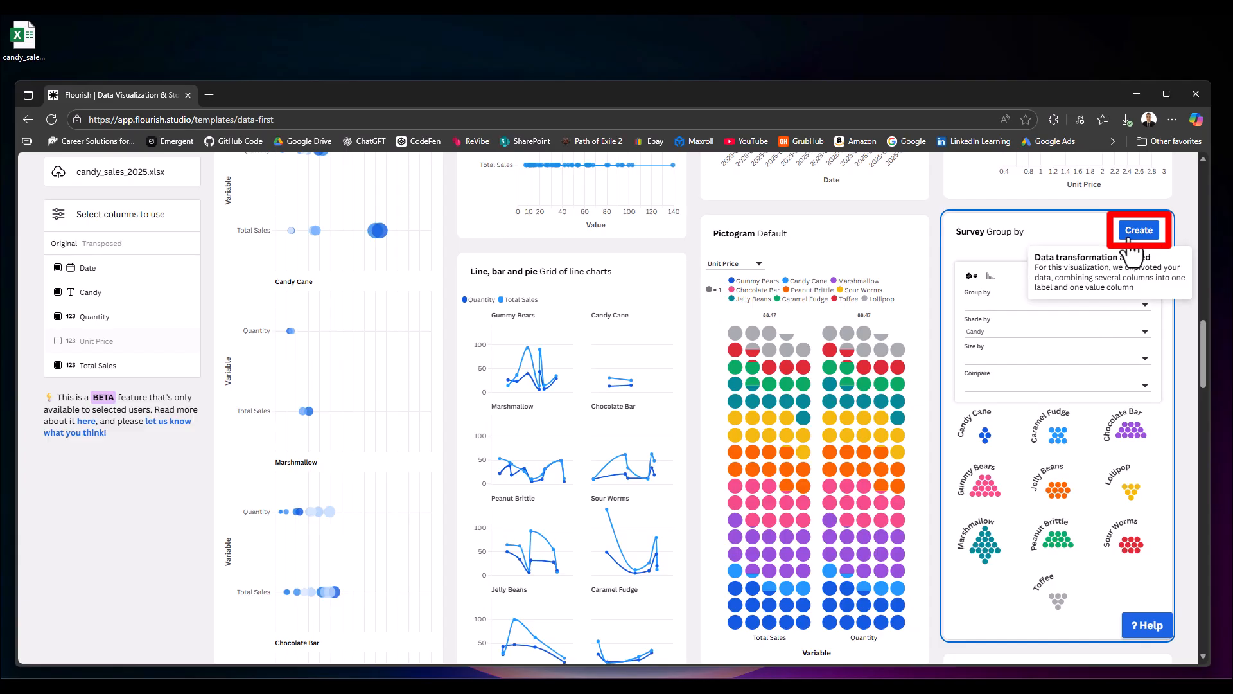
{"action": "left_click", "coordinate": [1138, 230]}
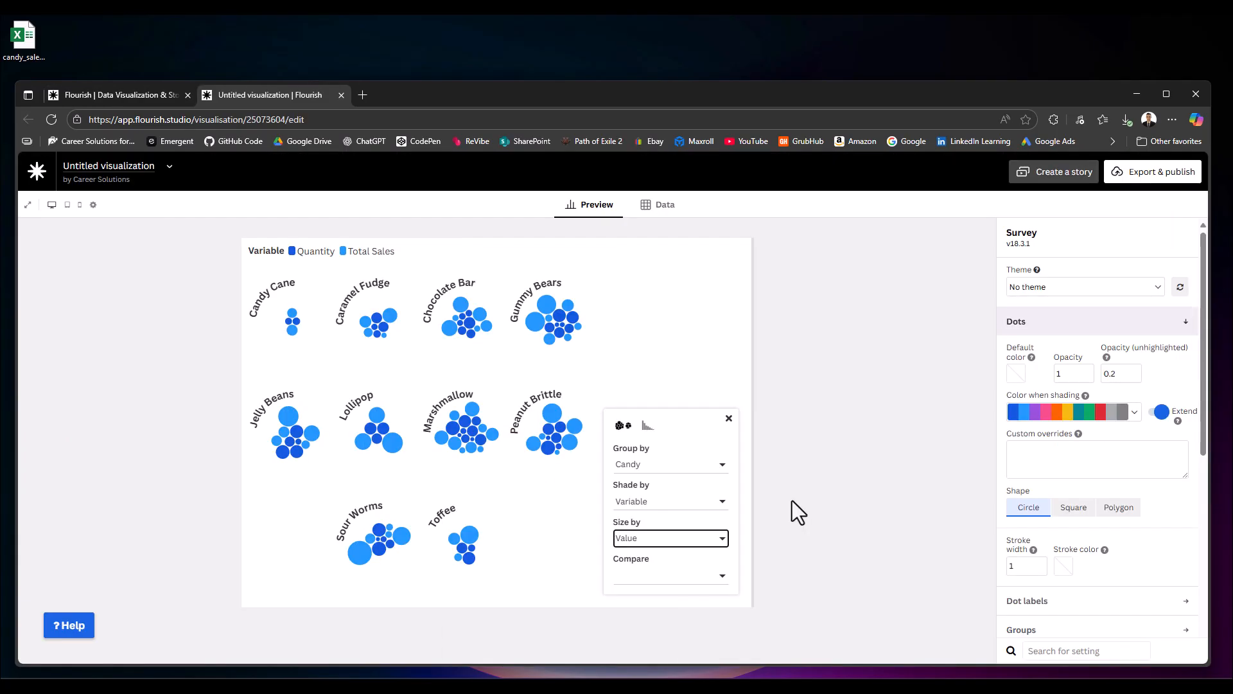